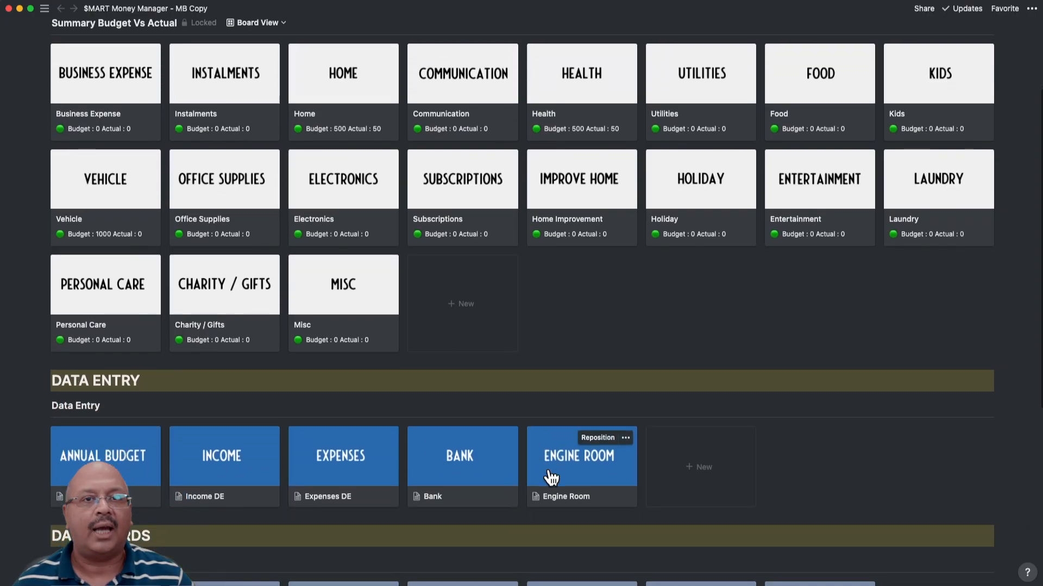
- Review the Annual Summary board where the Home card shows Actual 3050 against budget 500 in red
scroll("down", 3)
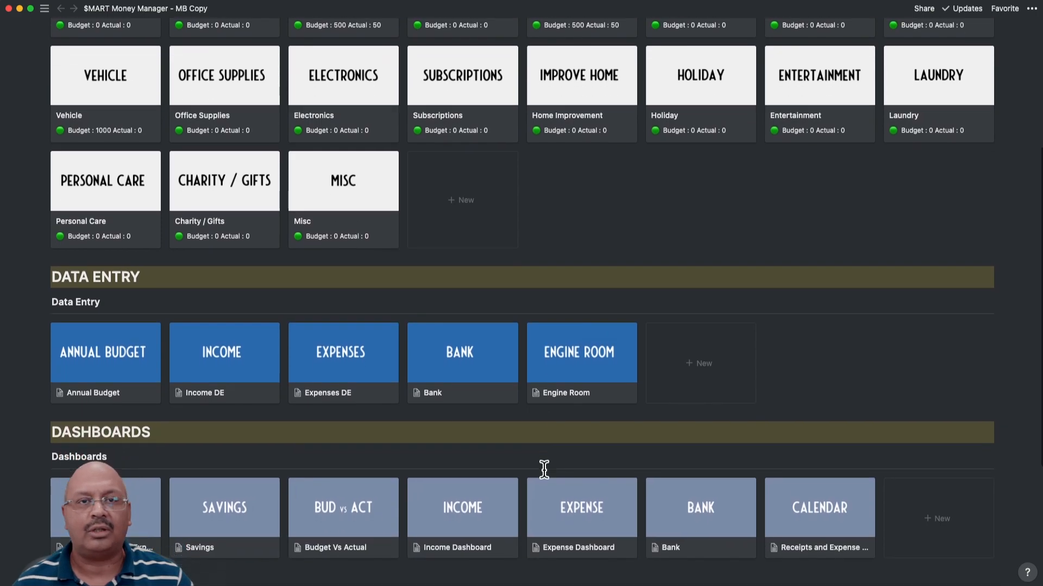
scroll("down", 3)
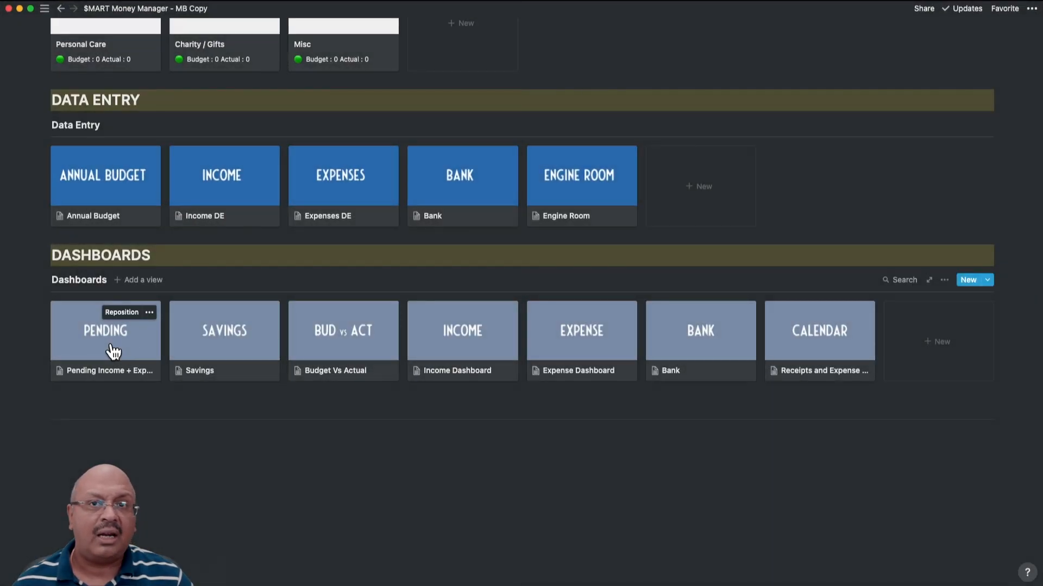
mouse_move(136, 463)
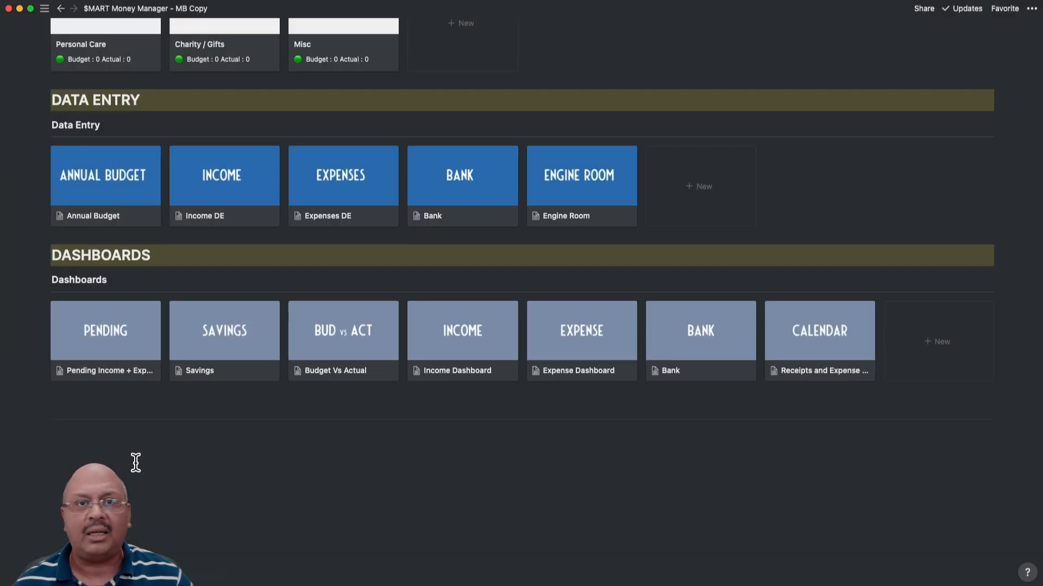
left_click(224, 330)
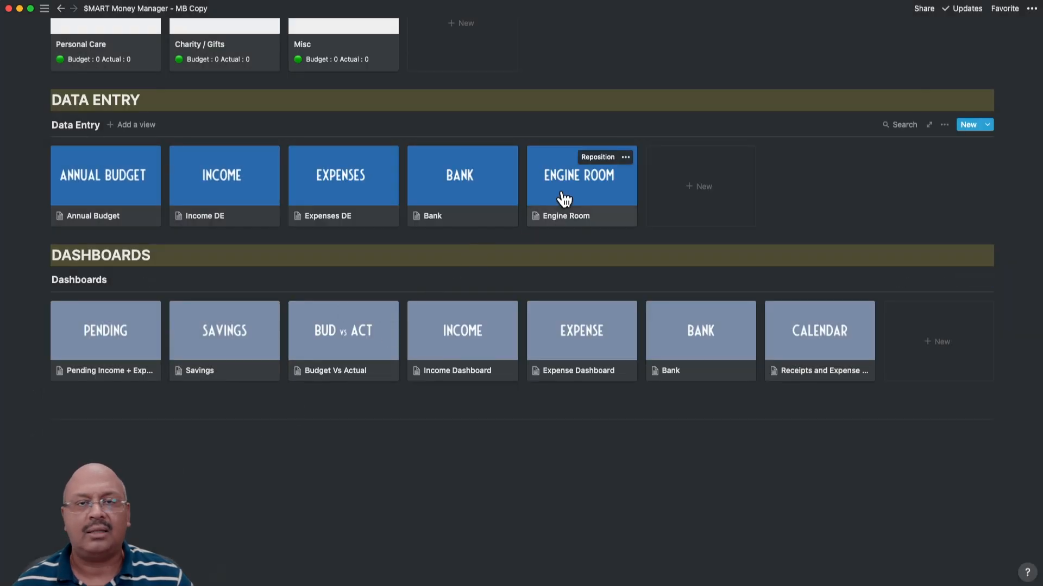
left_click(580, 182)
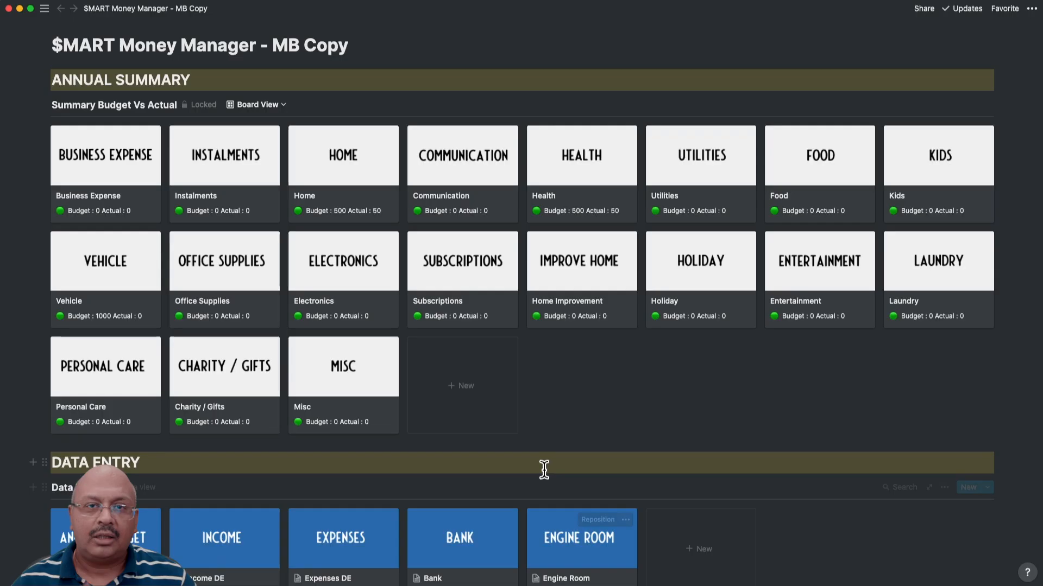
scroll("down", 3)
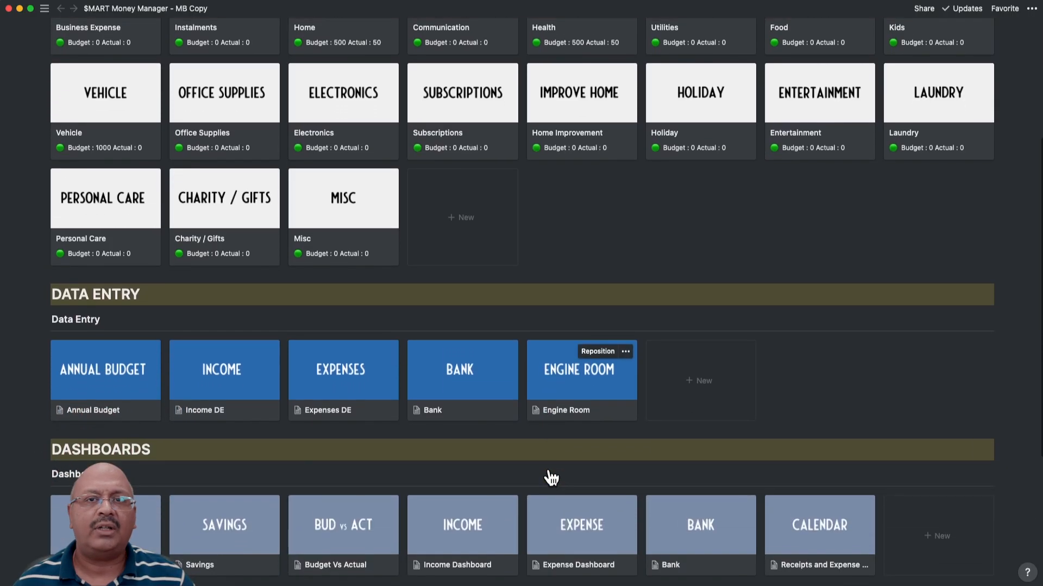
scroll("down", 3)
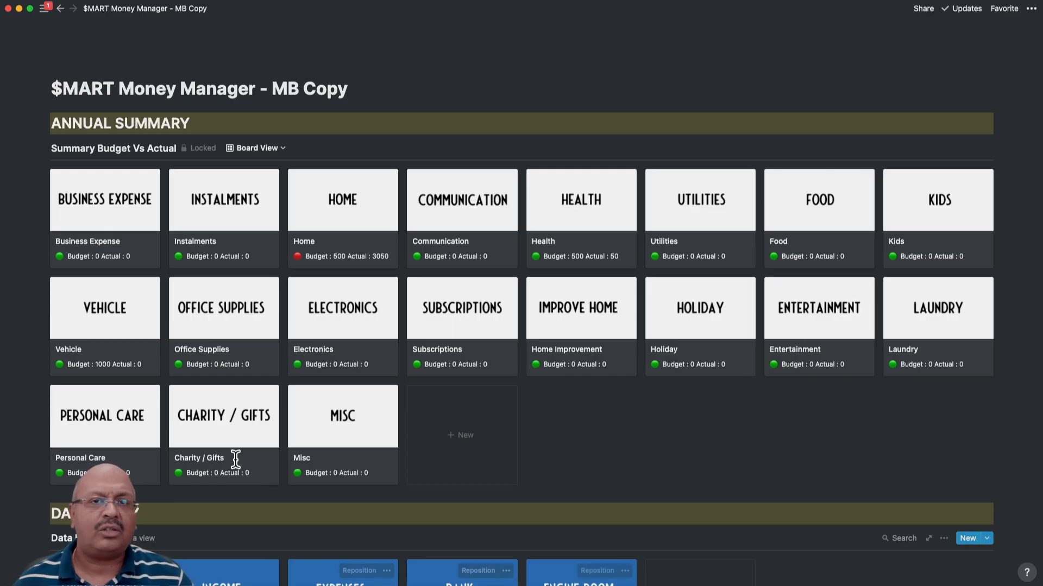
scroll("down", 3)
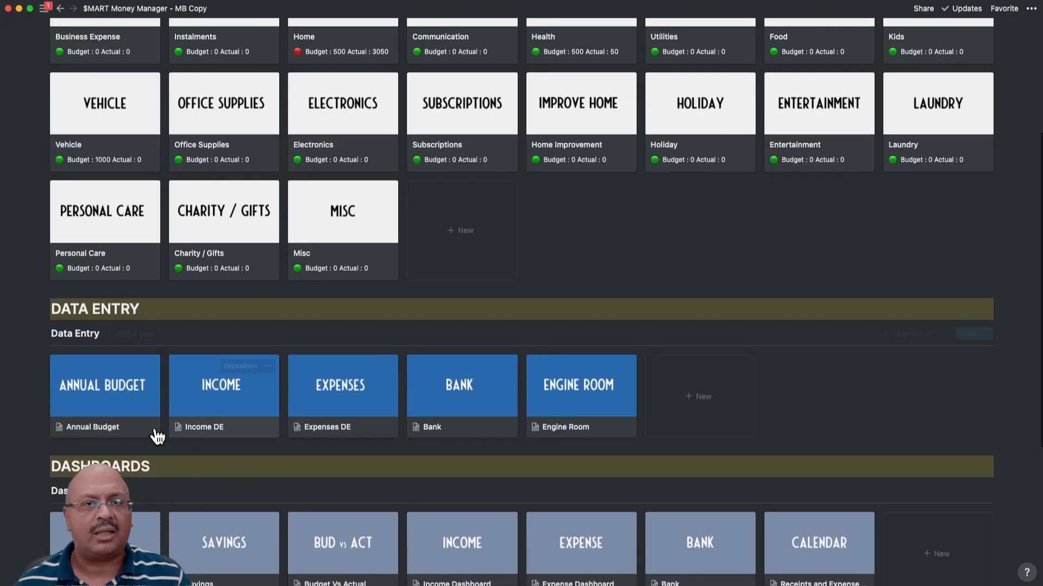
- View the Annual Budget page full-size and read through its Budget Vs Actual monthly split
left_click(102, 385)
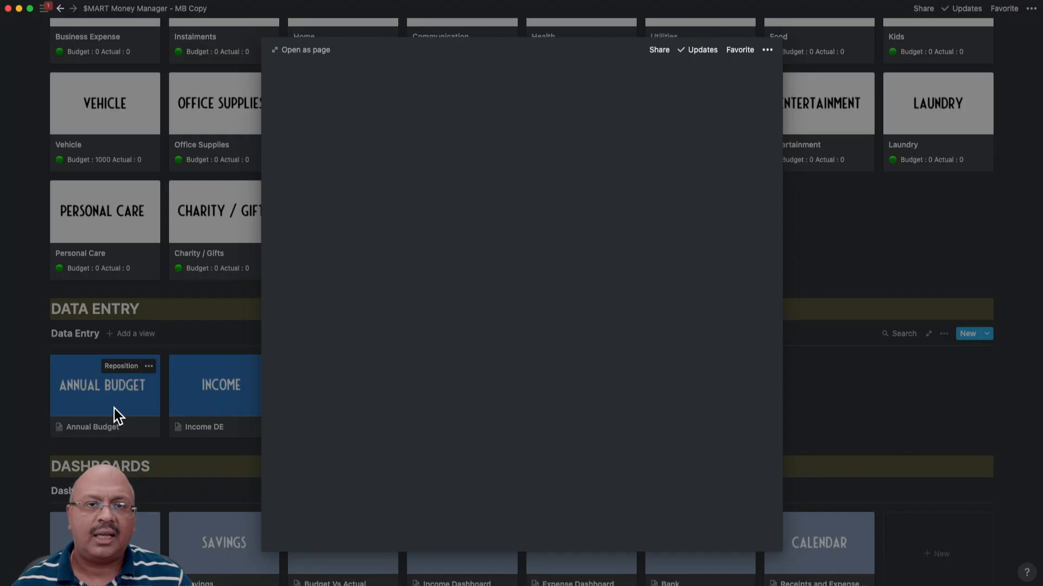
left_click(299, 50)
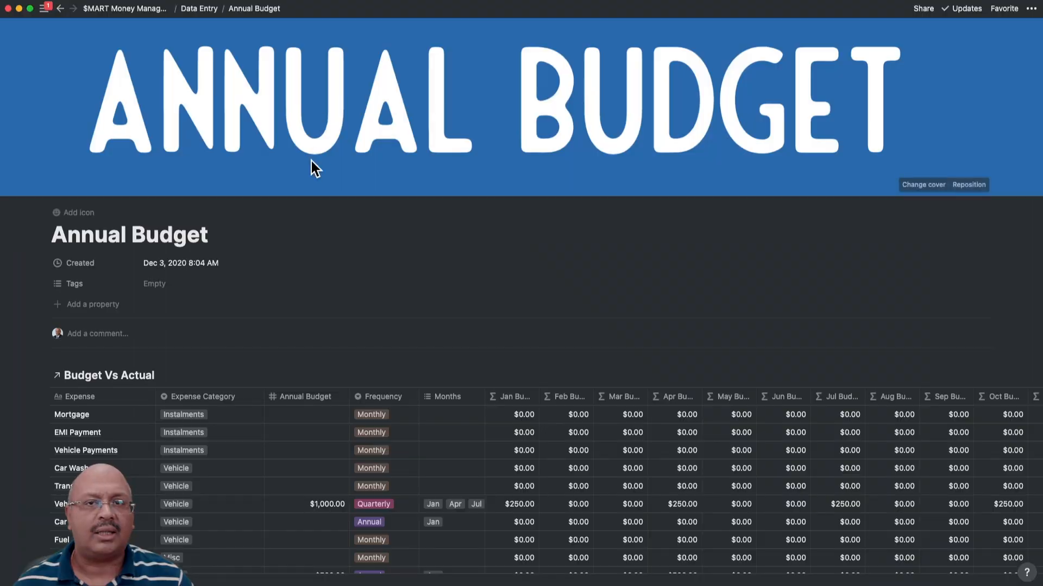
scroll("down", 3)
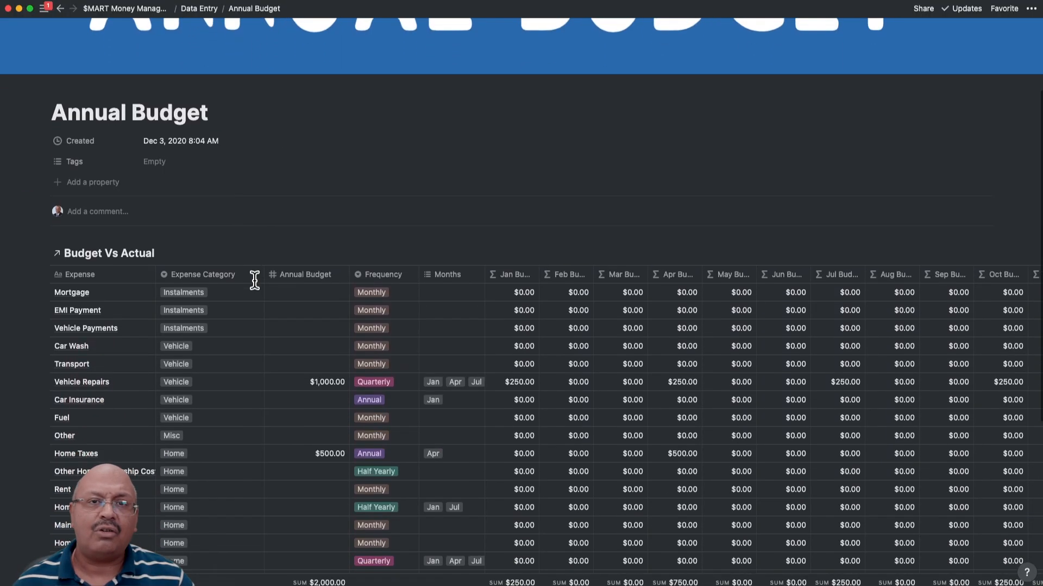
scroll("down", 3)
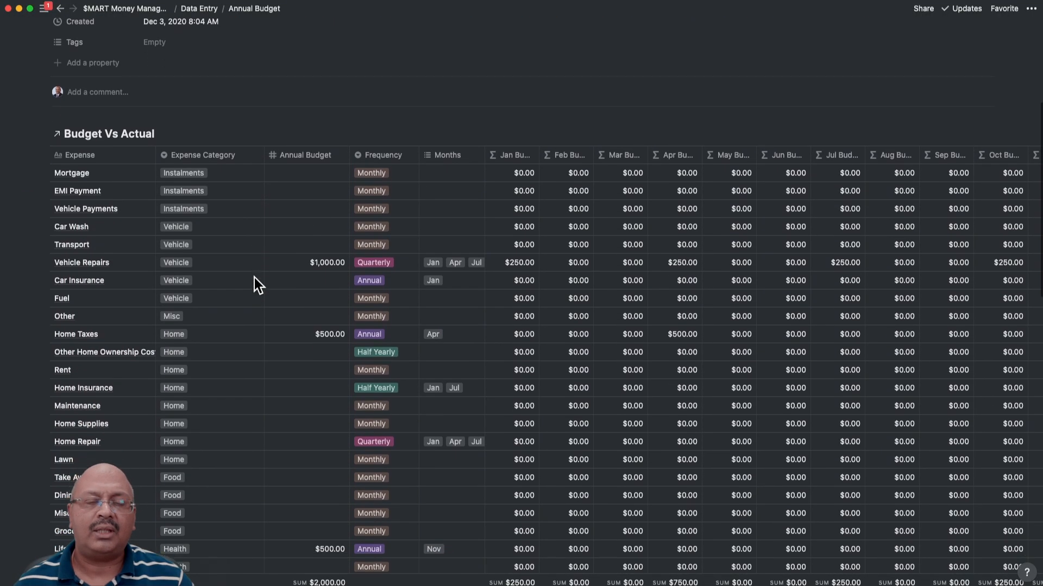
scroll("down", 3)
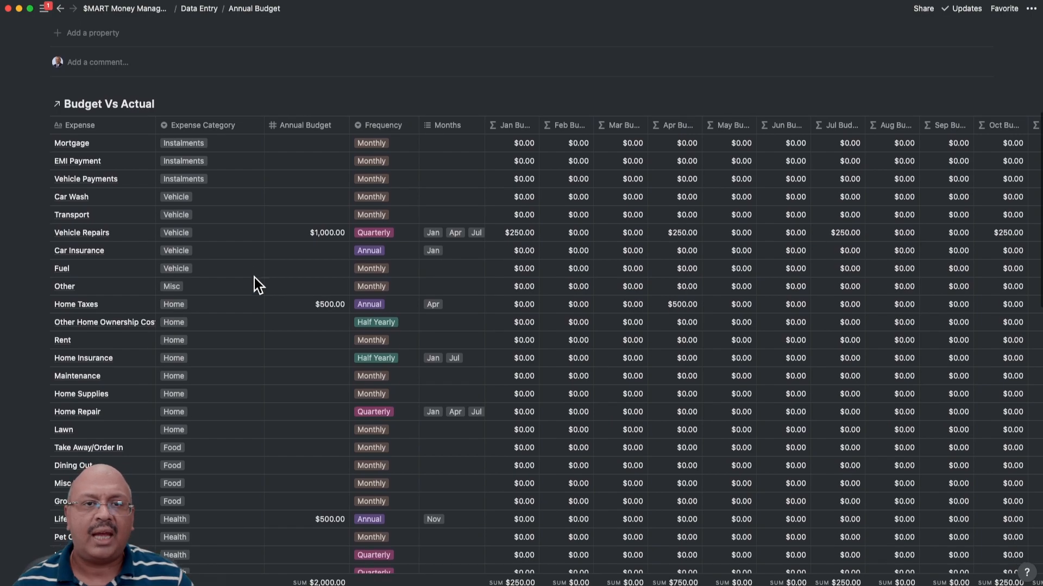
scroll("down", 3)
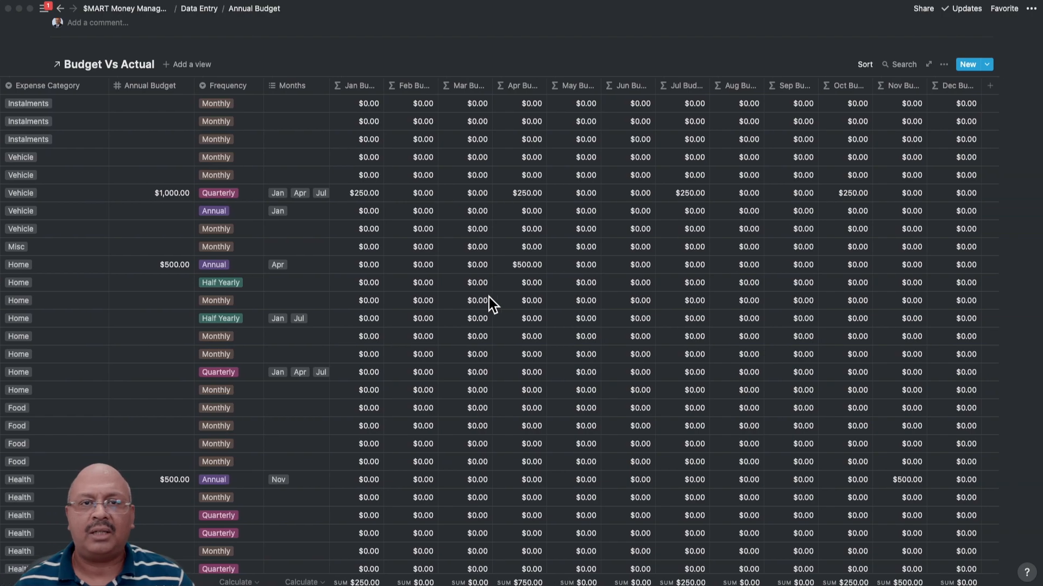
scroll("down", 3)
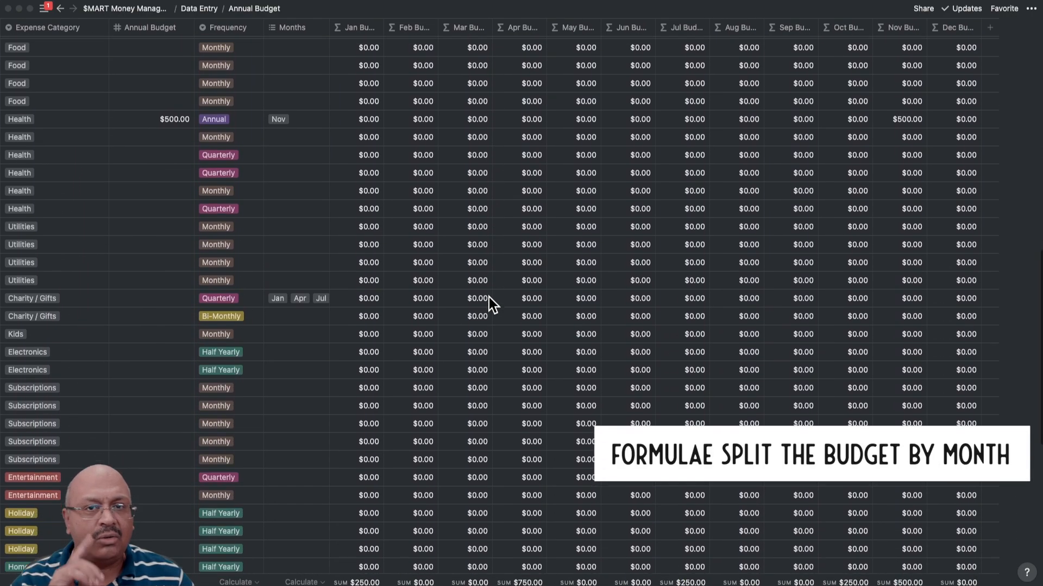
scroll("down", 3)
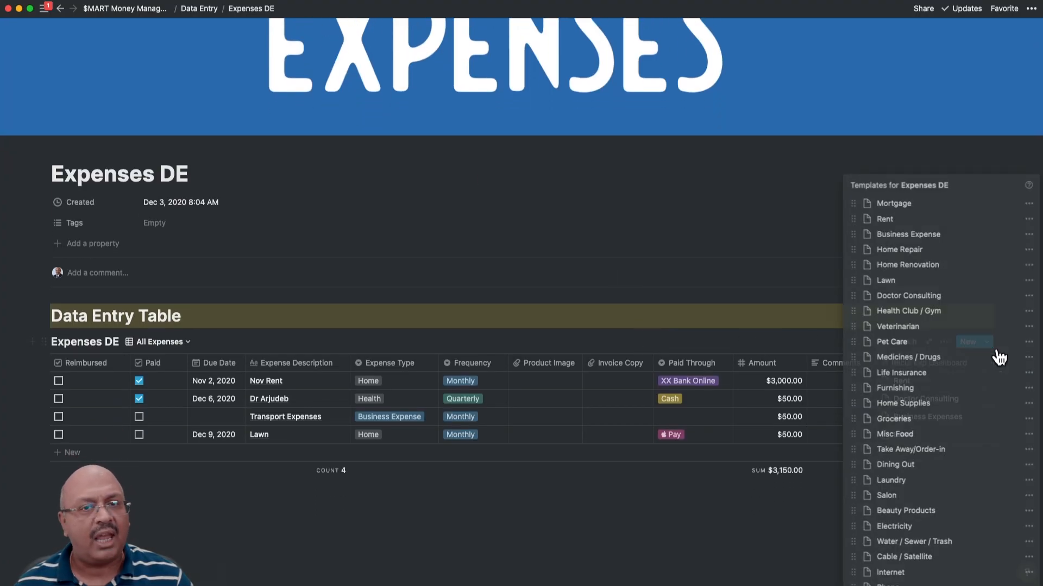
- Set an entry's Due Date to November 2, 2020, then return to the $MART Money Manager page
scroll("down", 3)
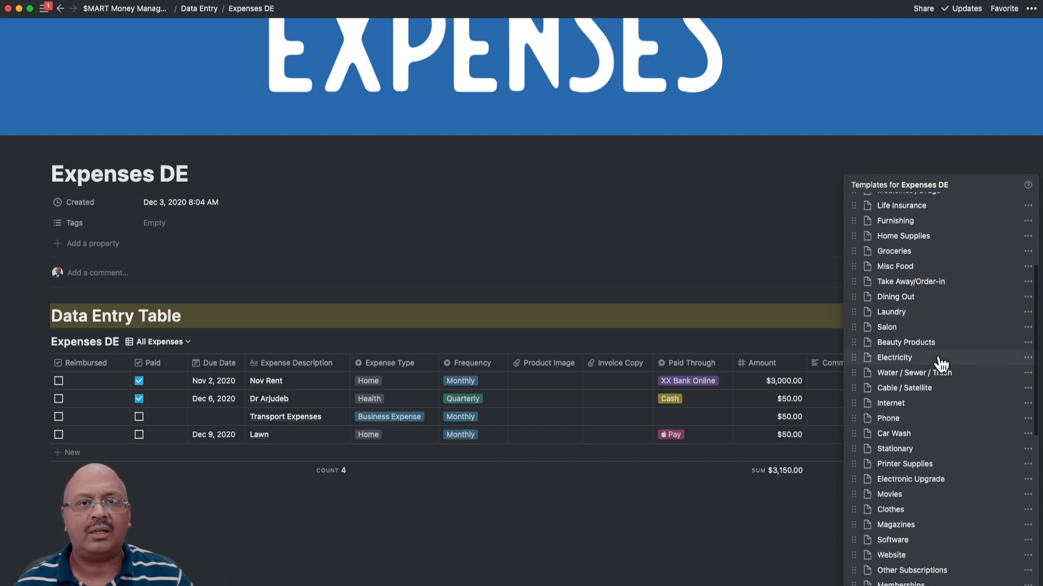
scroll("down", 3)
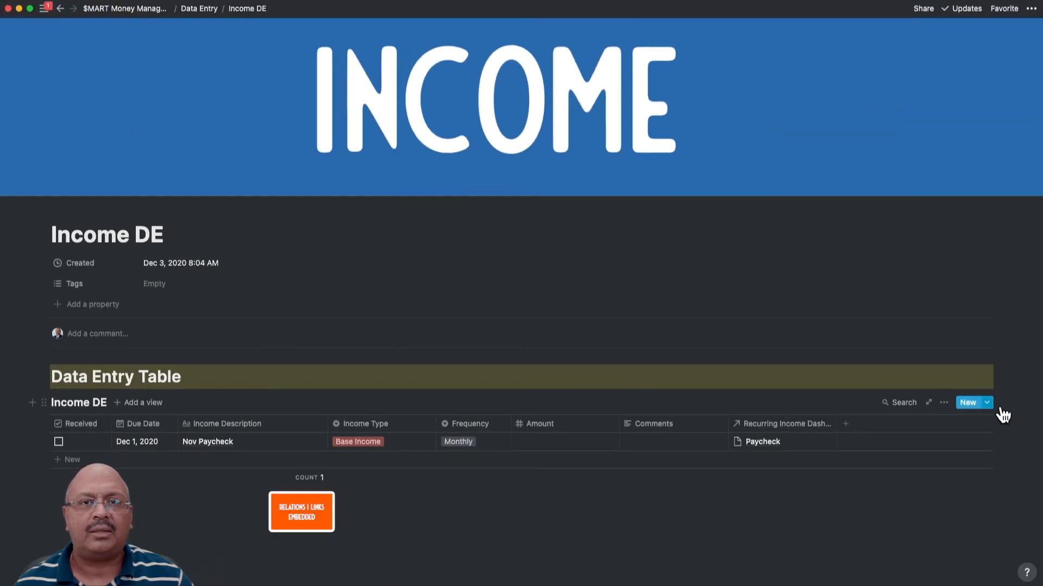
left_click(988, 402)
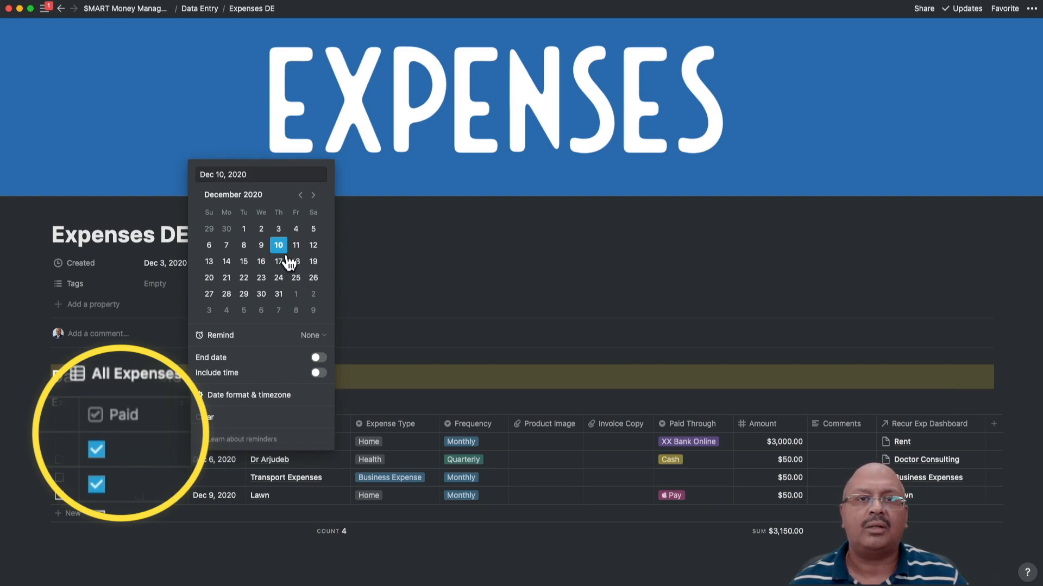
left_click(299, 195)
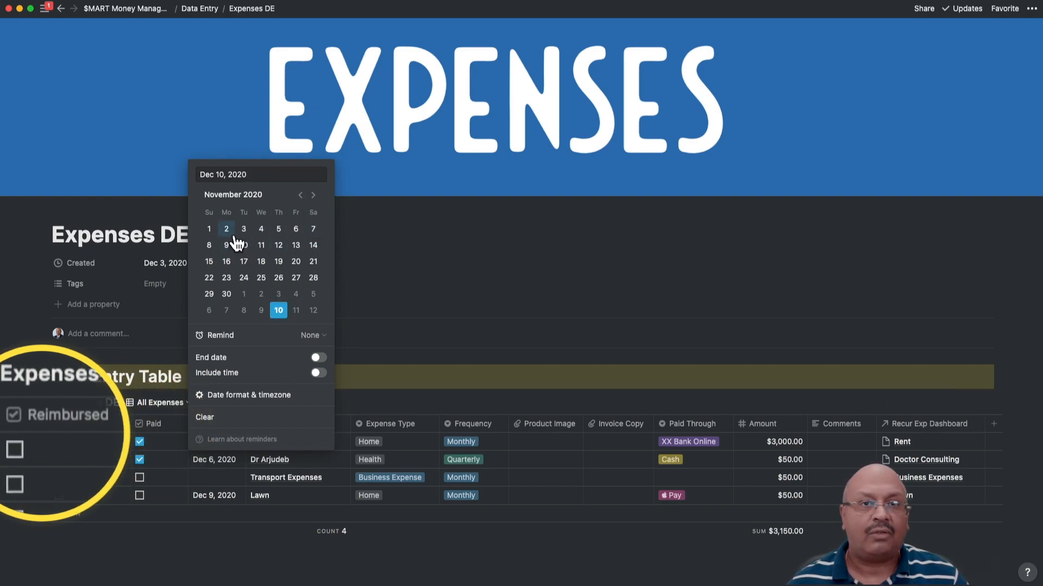
left_click(225, 228)
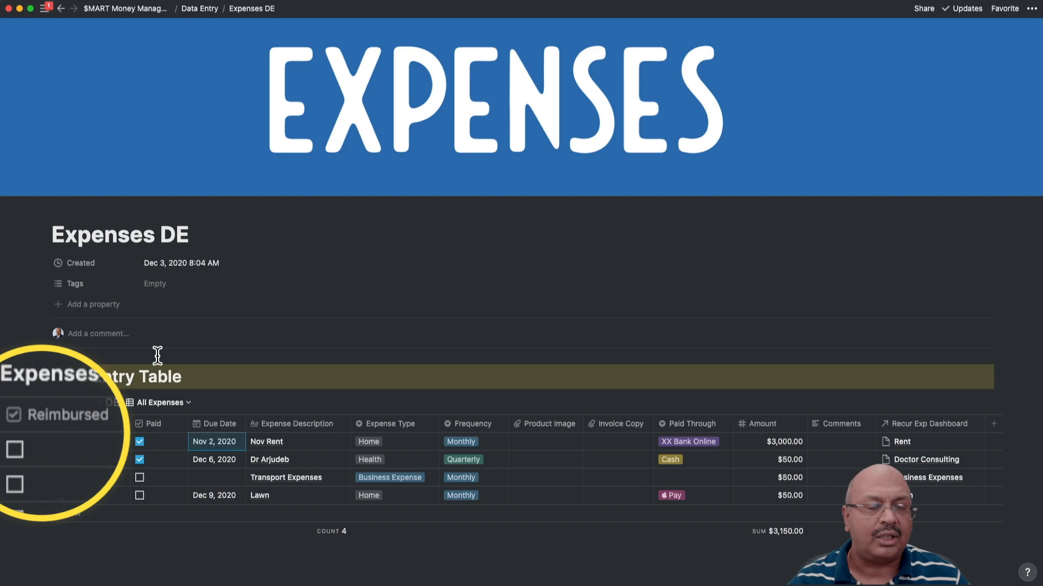
left_click(62, 9)
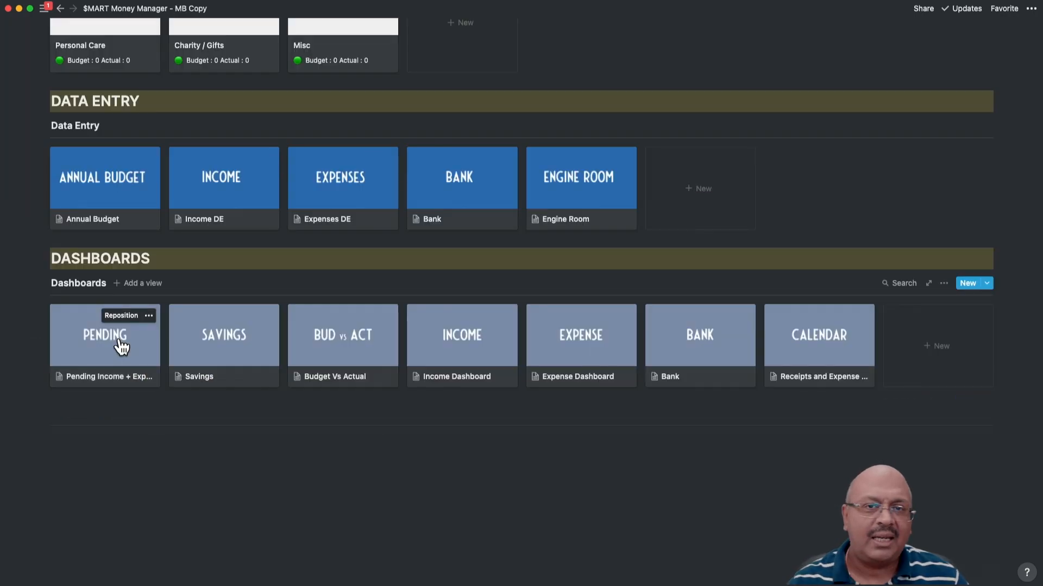
- Browse the Bank data entry page and show the entry templates for Bank A and Credit Card A
left_click(120, 342)
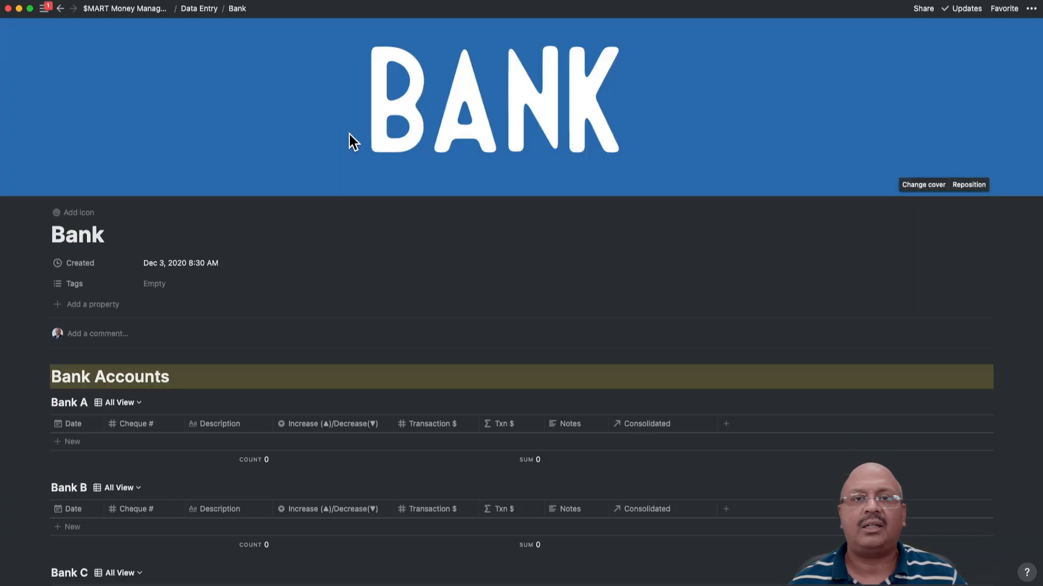
scroll("down", 3)
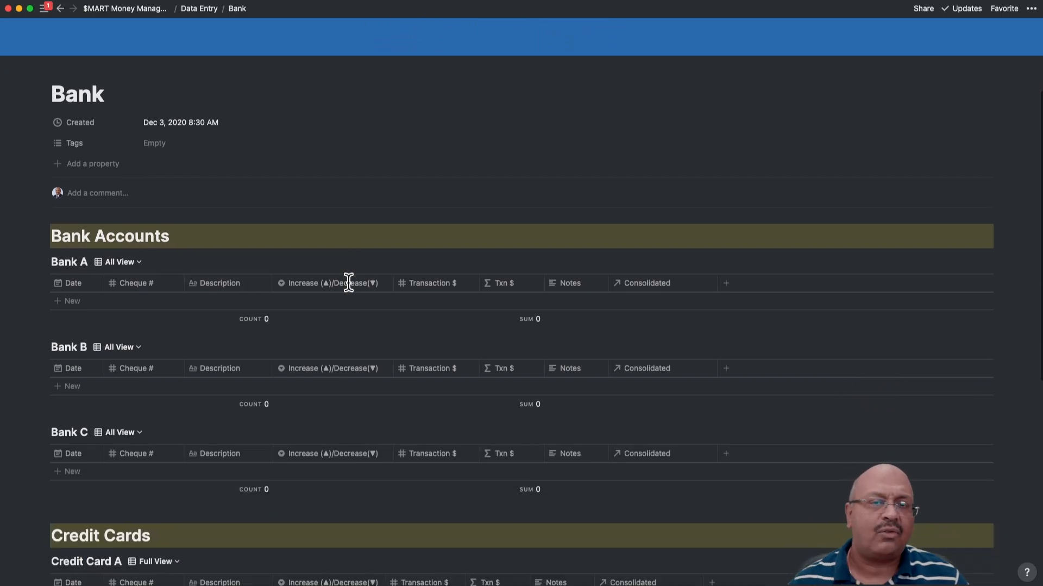
scroll("down", 3)
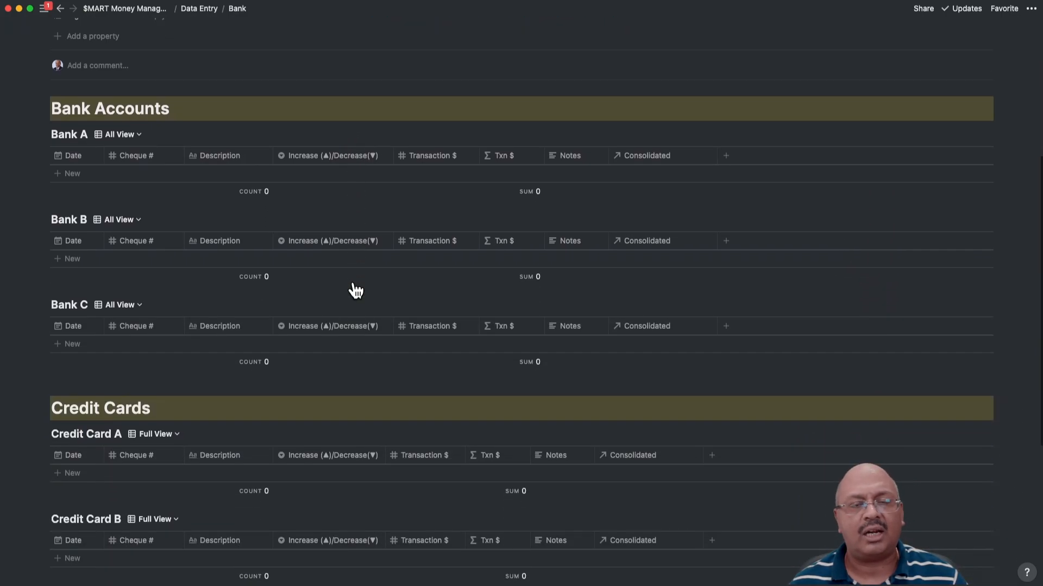
scroll("down", 3)
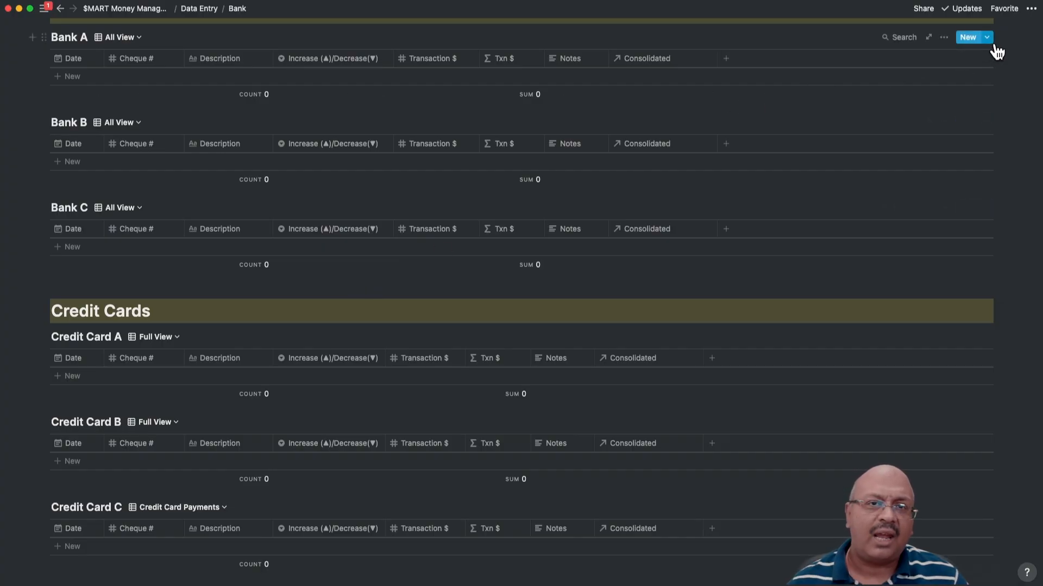
left_click(986, 37)
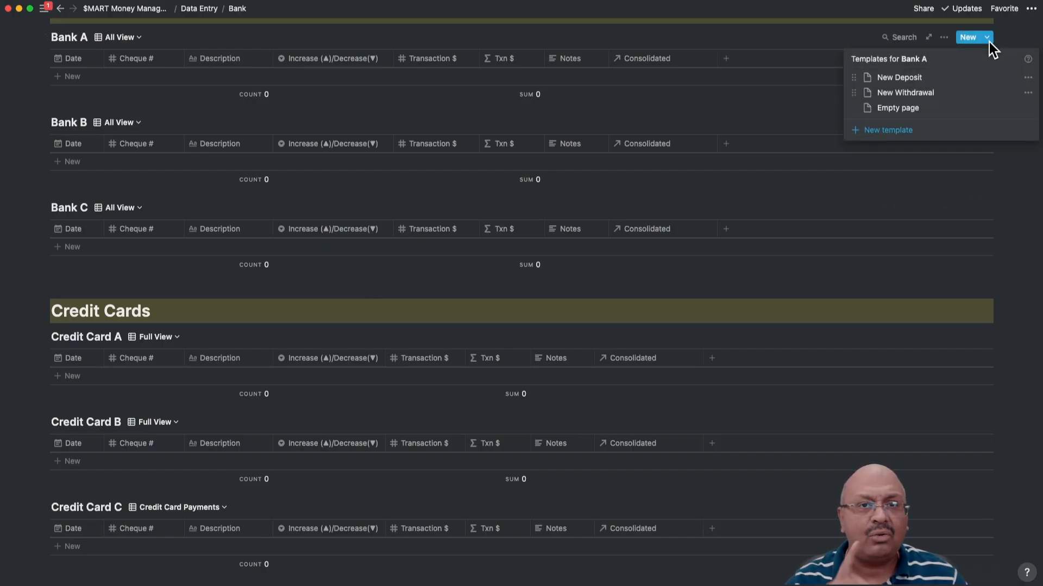
left_click(986, 337)
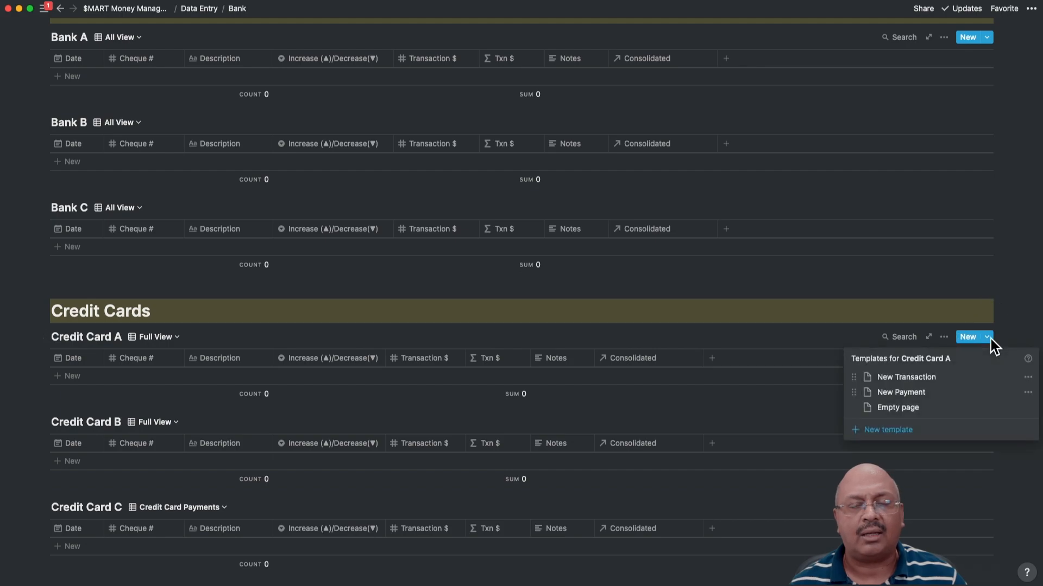
mouse_move(708, 455)
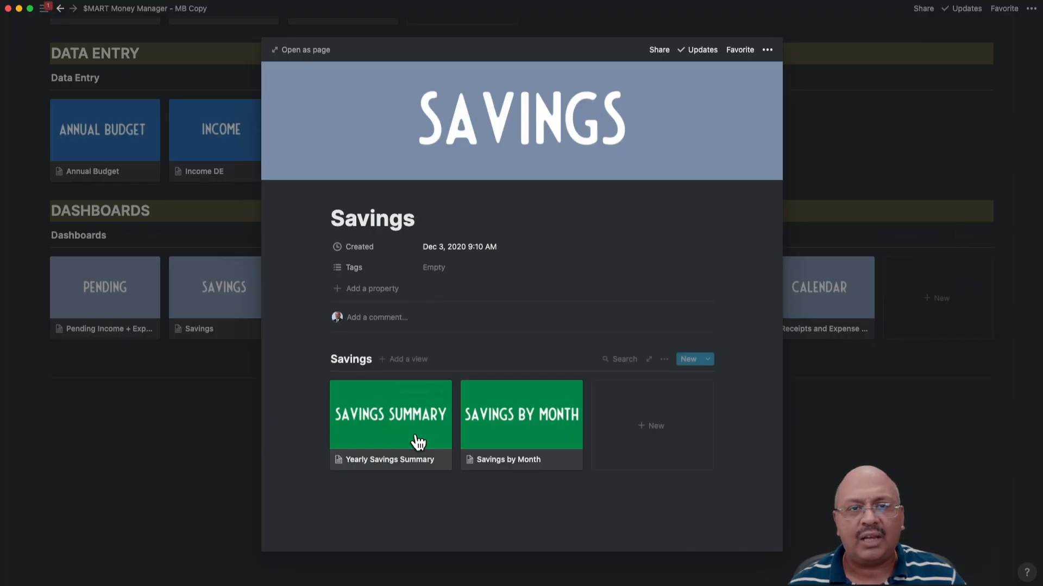
- Preview Pending Income + Expense, then view the Savings dashboard as a full page
left_click(521, 415)
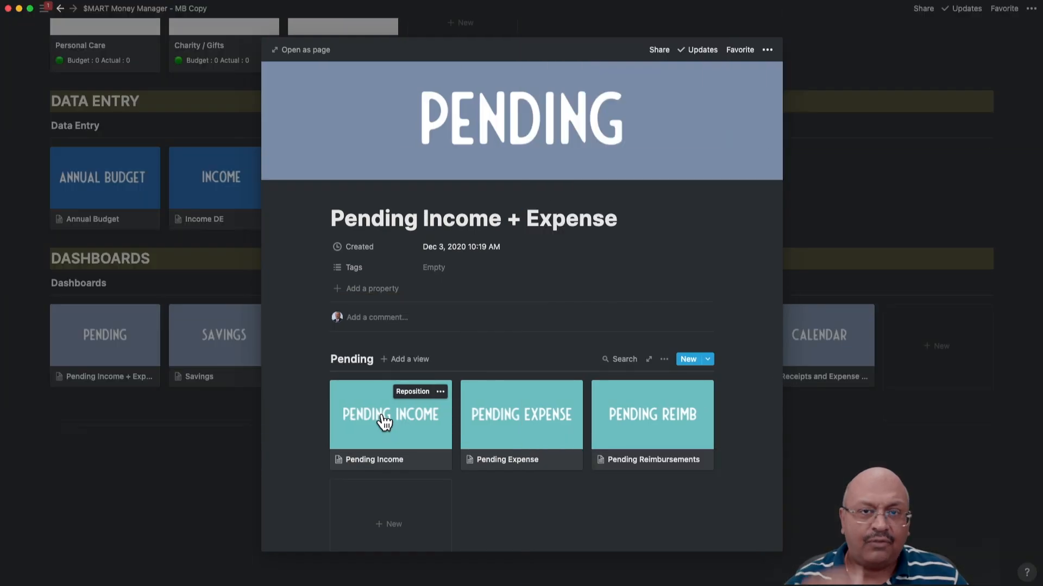
left_click(384, 417)
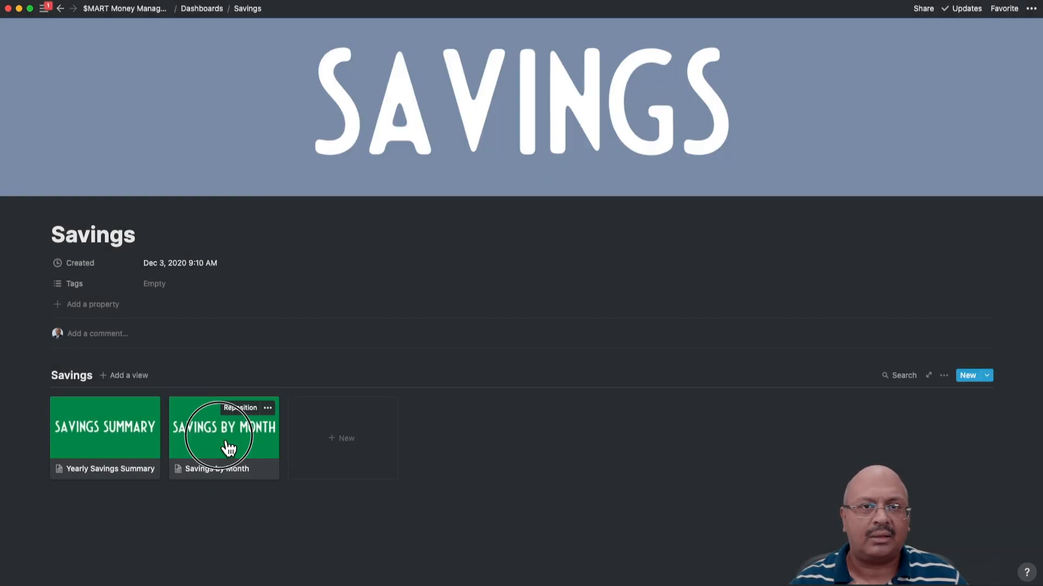
- Browse Savings by Month, Budget Vs Actual, Income and Expense dashboards, then preview the Bank dashboard
left_click(224, 436)
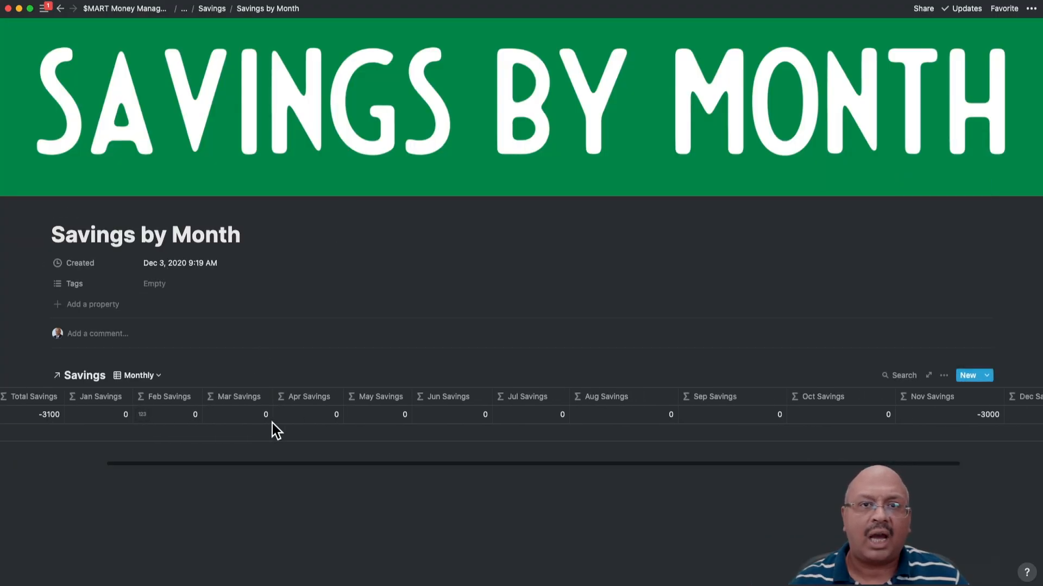
left_click(137, 374)
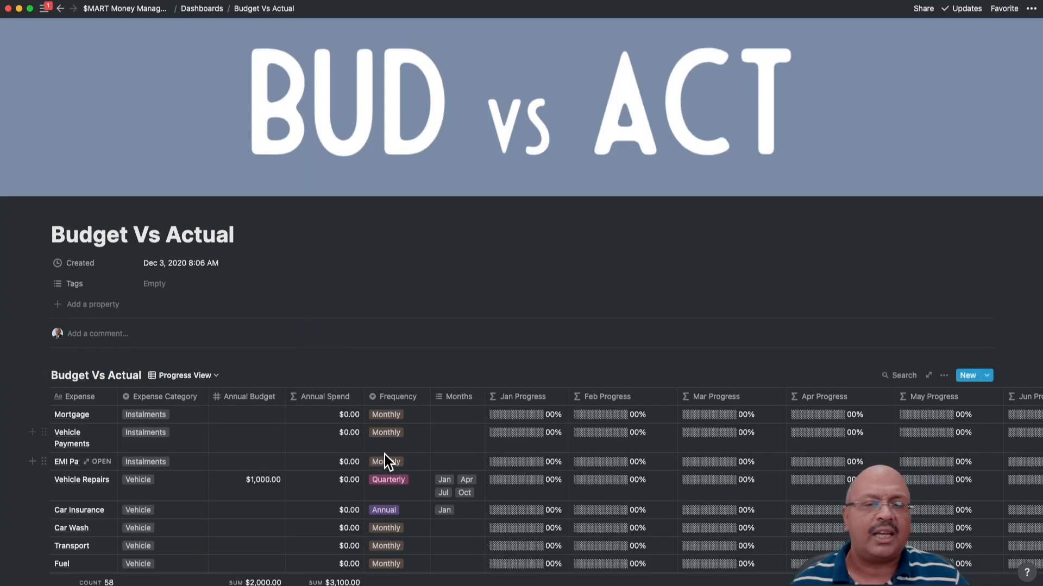
scroll("down", 3)
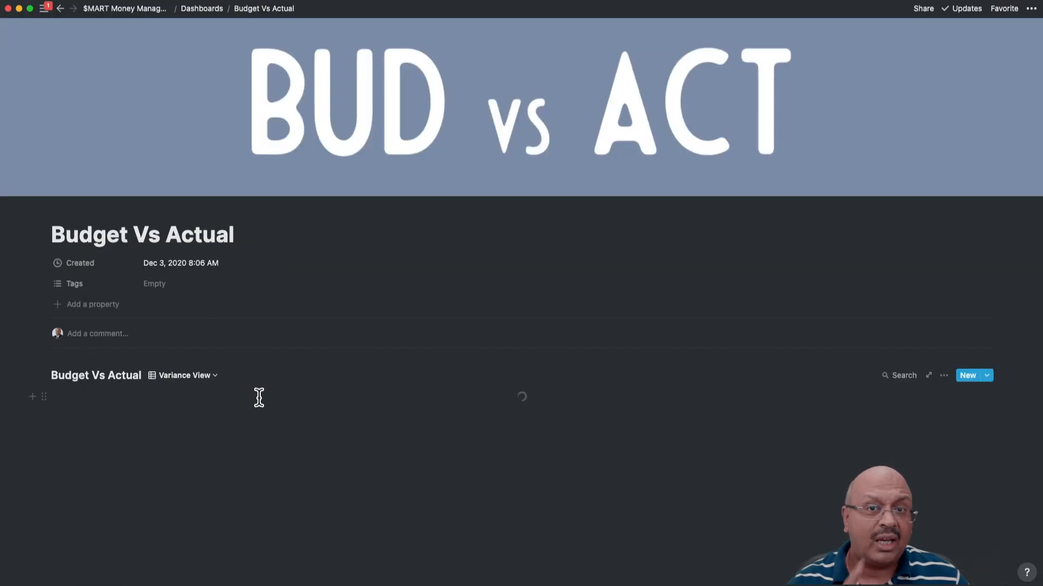
scroll("down", 3)
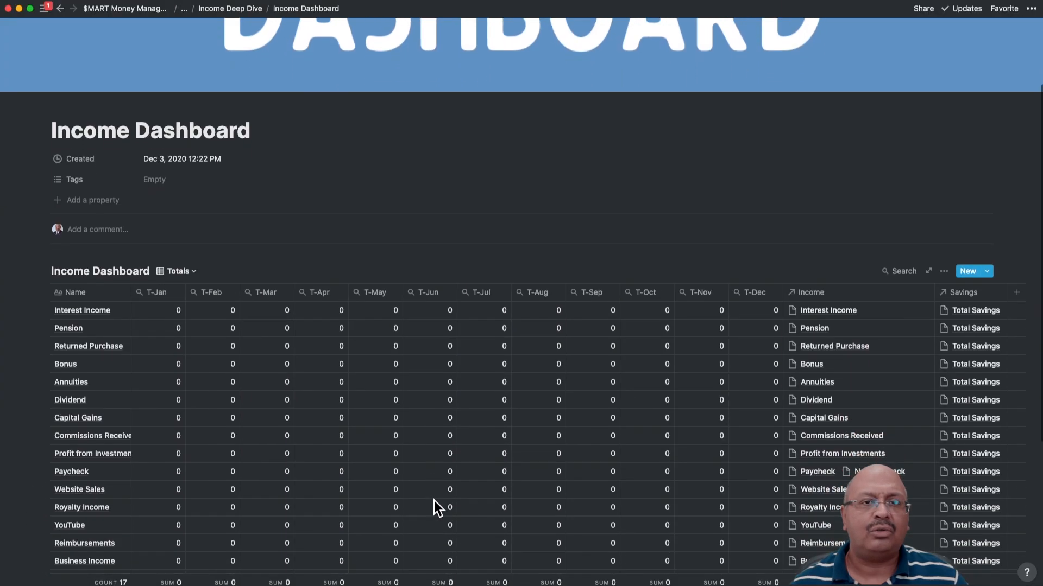
scroll("down", 3)
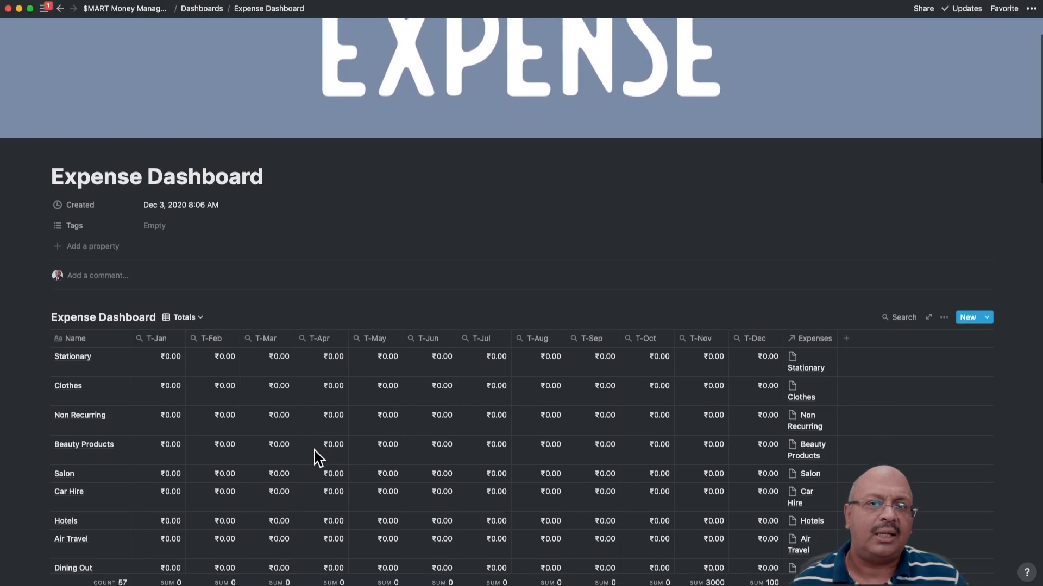
scroll("down", 3)
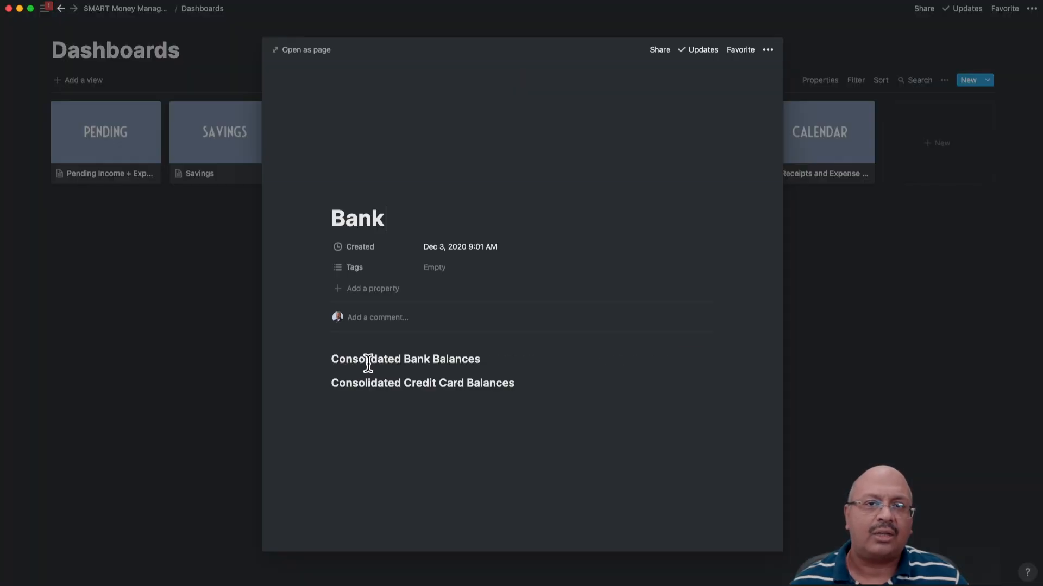
- View the Bank dashboard full-size, then the Calendar dashboard's Expense Calendar as a full page
left_click(305, 50)
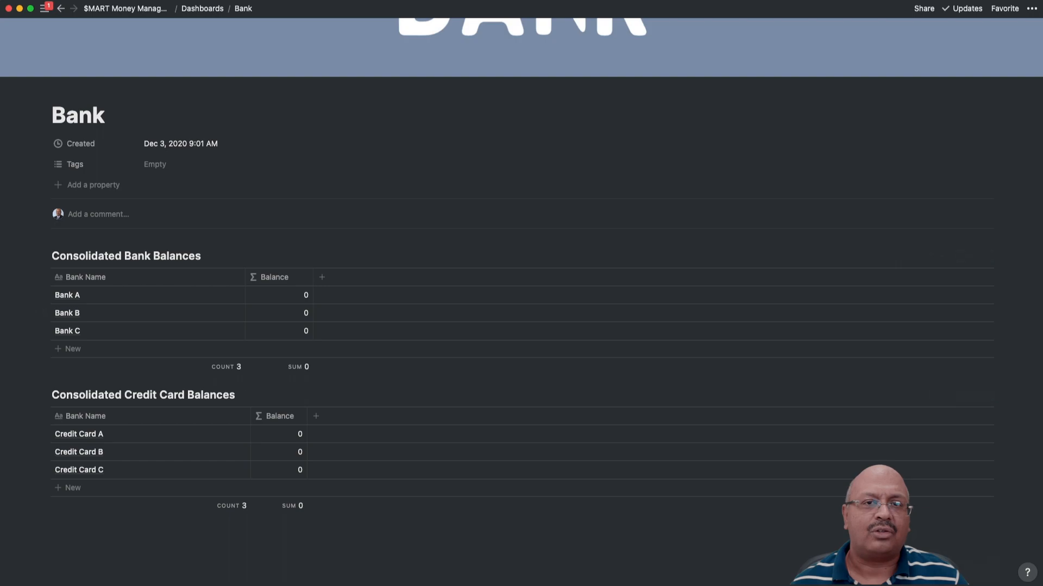
left_click(210, 9)
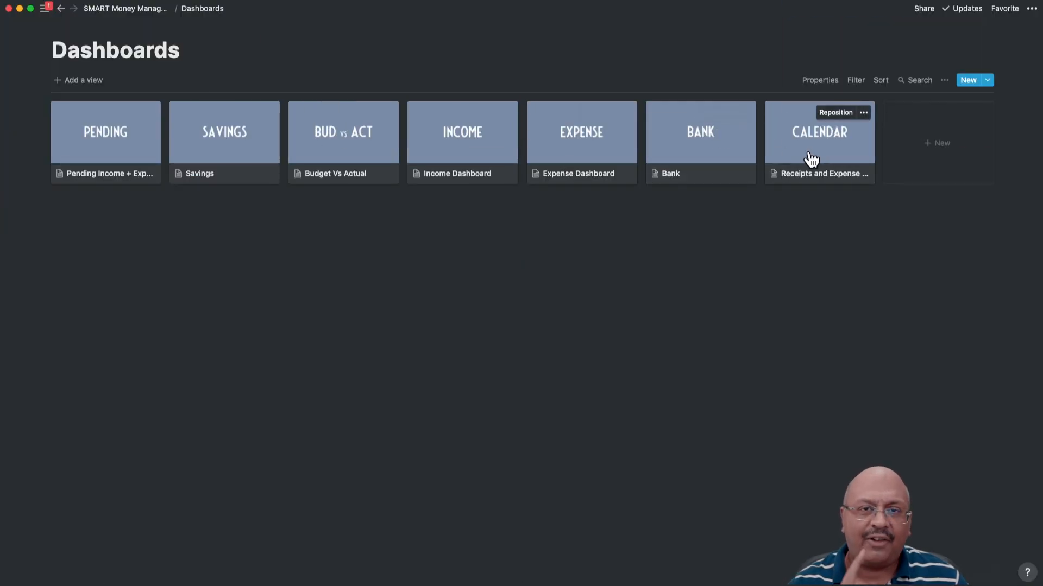
left_click(818, 132)
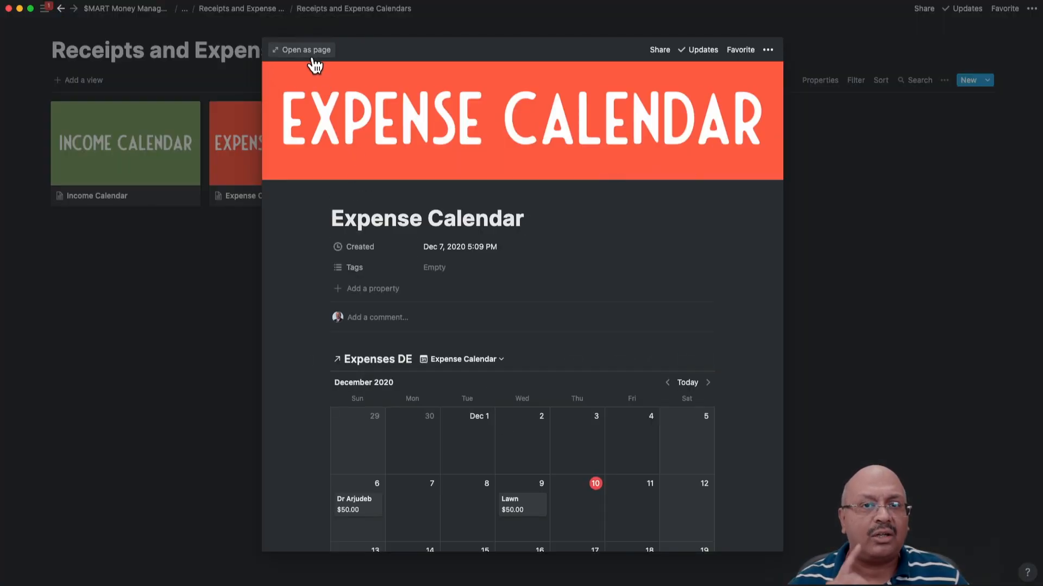
left_click(300, 50)
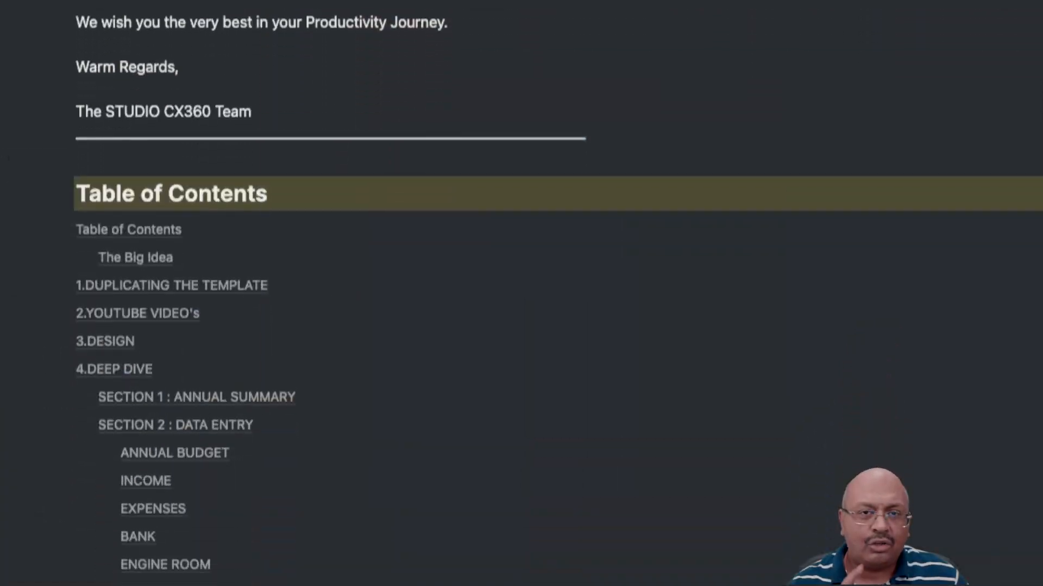
- Scroll the user guide down to its Other Products section and Studio CX360 thank-you note
scroll("down", 3)
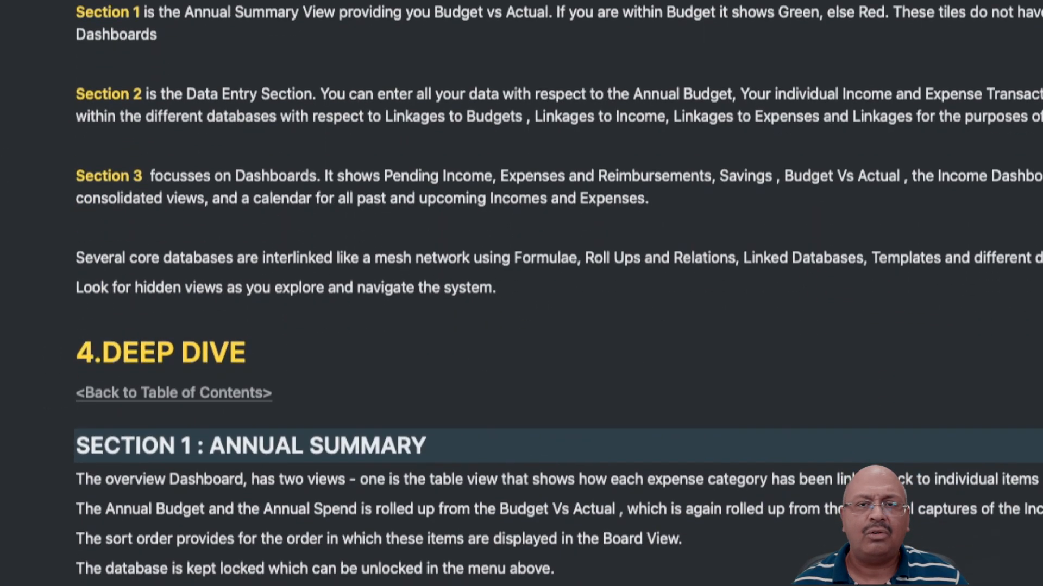
scroll("down", 3)
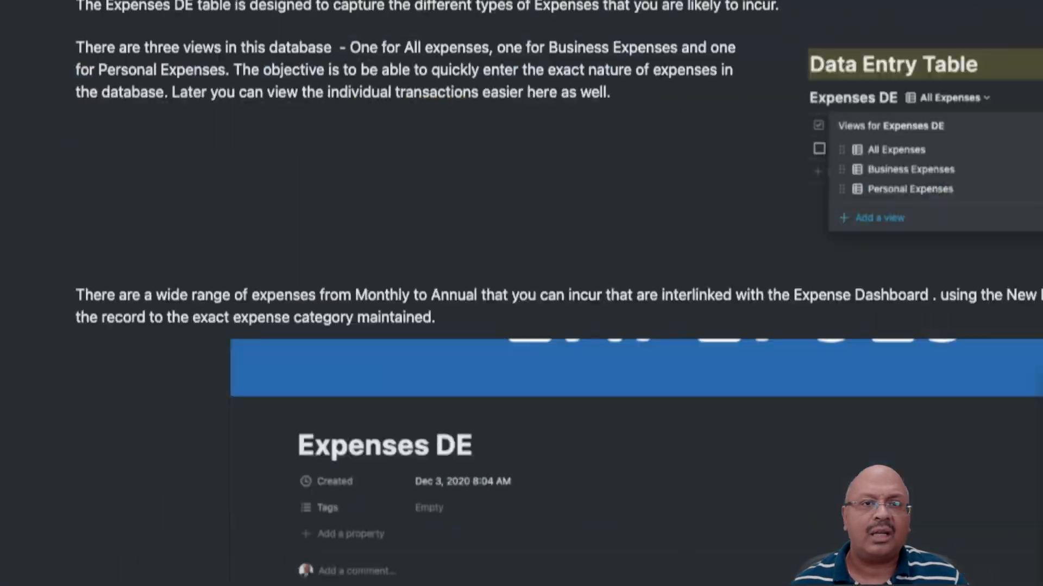
scroll("down", 3)
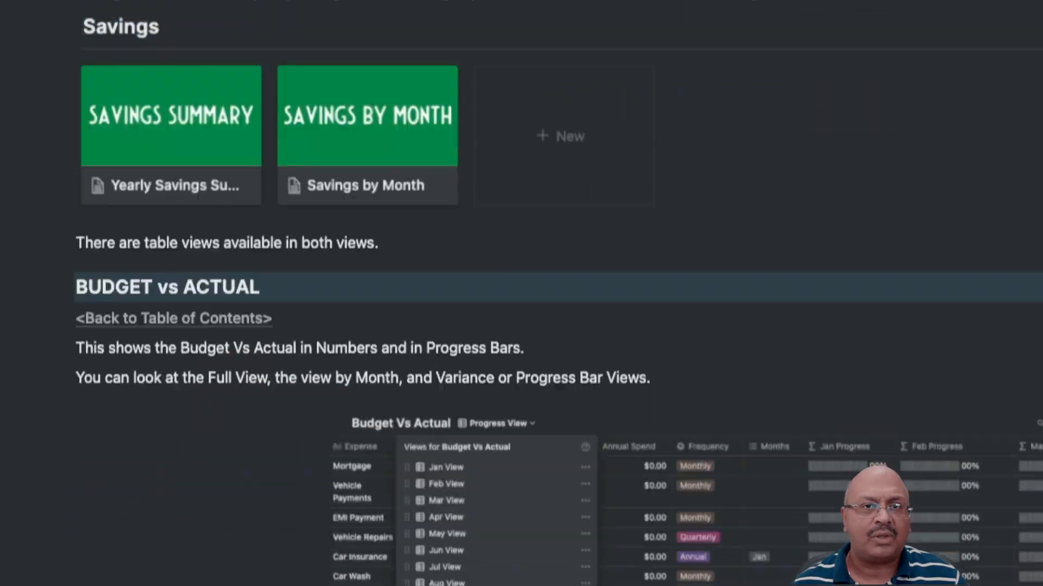
scroll("down", 3)
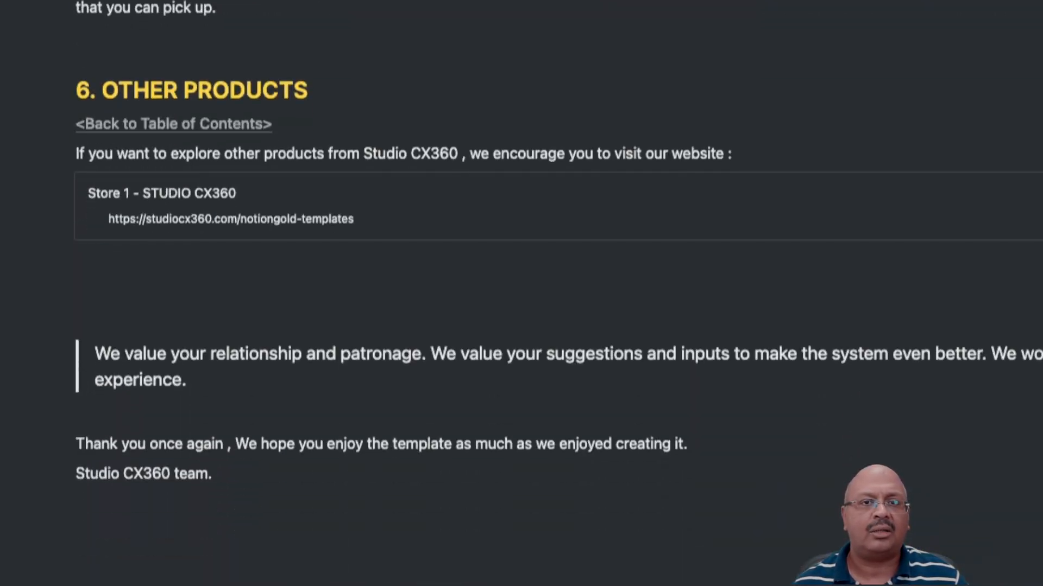